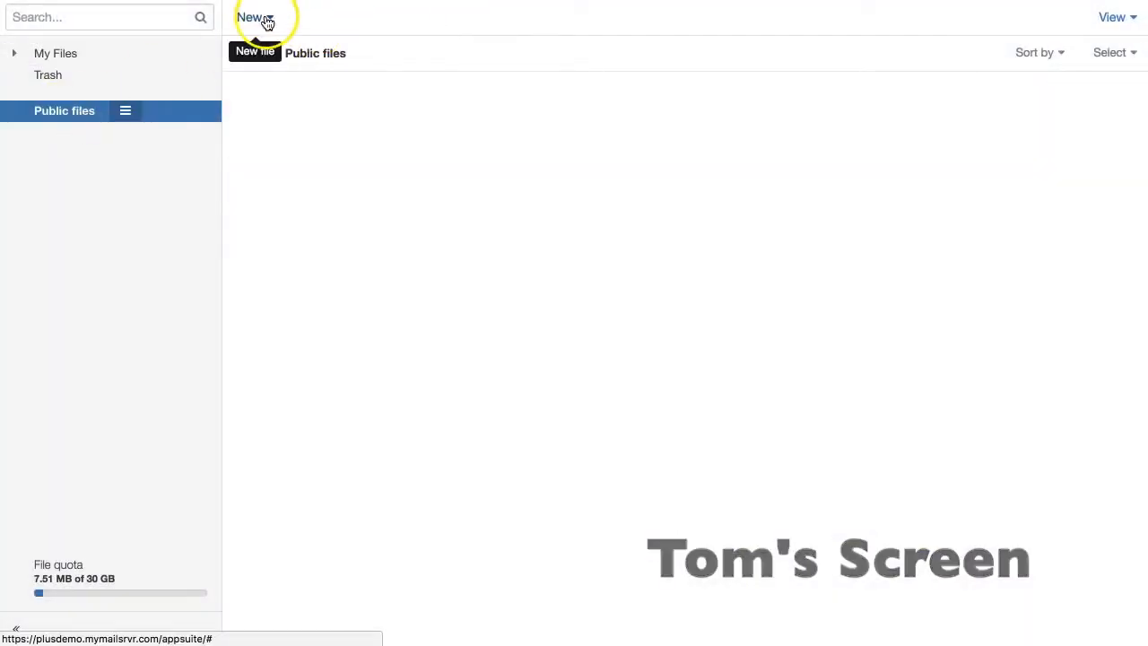
Add a 'Conservation Team' folder under Public files, then a 'Sightings' folder inside it
text(Conservation Team)
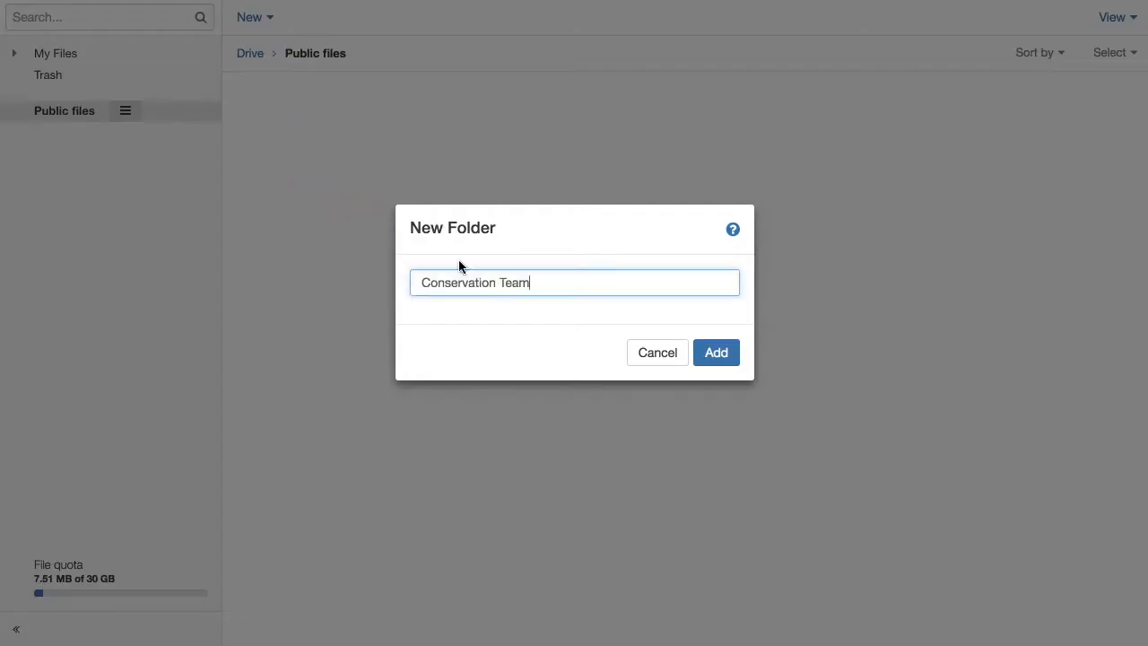
click(715, 351)
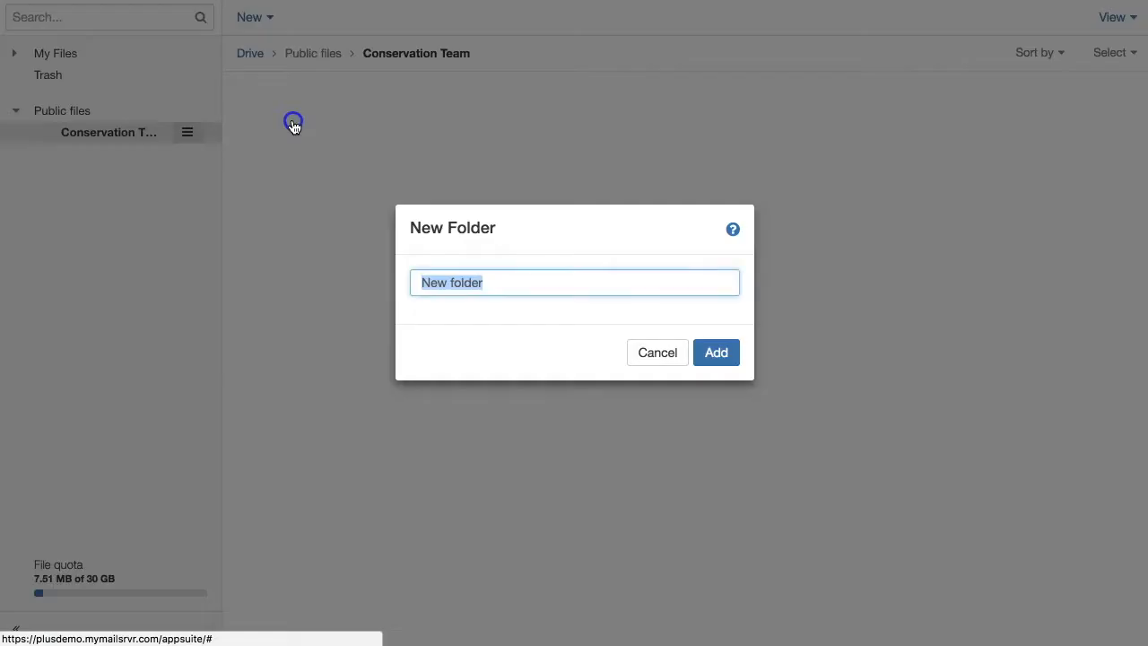
text(Sightings)
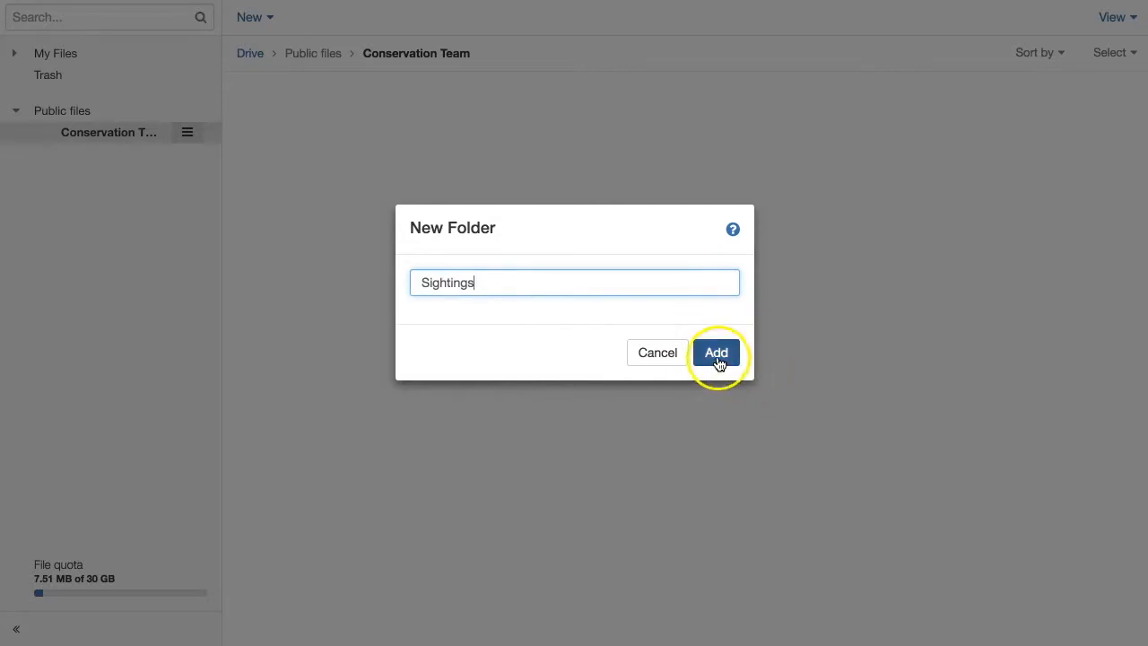
click(717, 352)
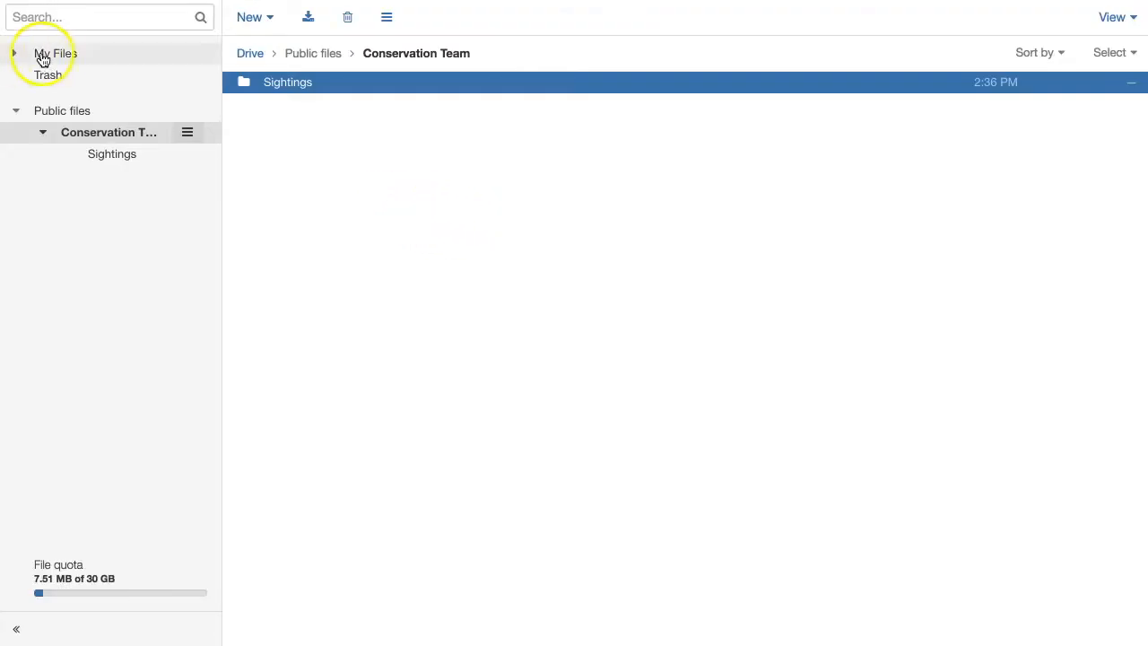
Move Tiger Sighting Stats.xlsx and Tiger Sightings Log.docx into Sightings and open the log
click(56, 53)
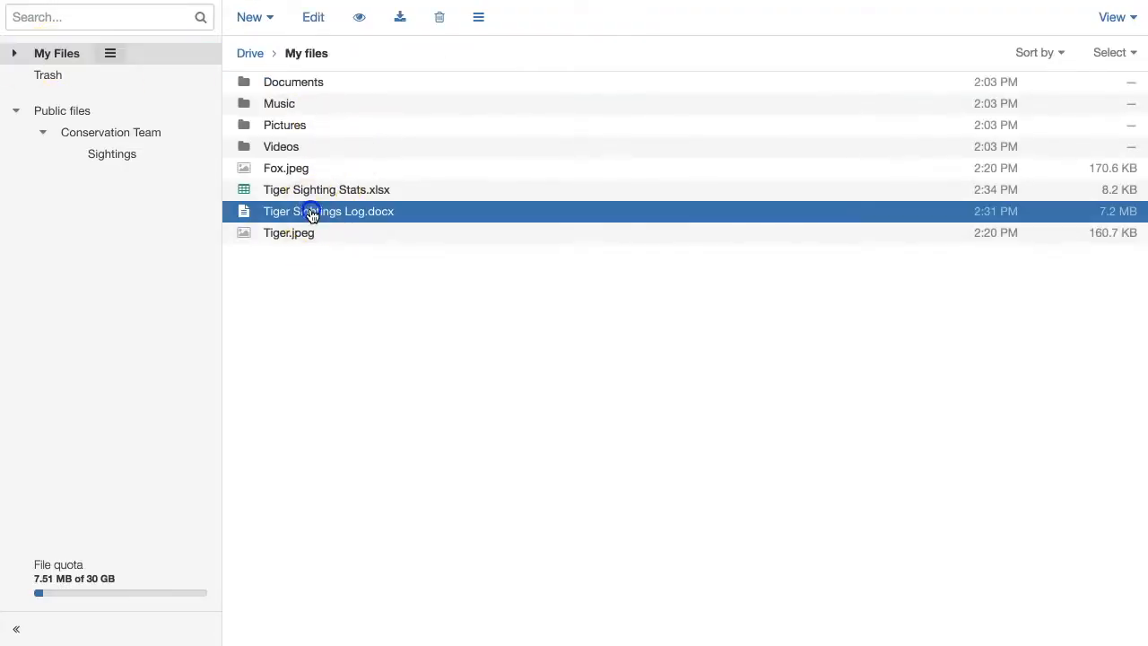
drag(329, 210, 135, 166)
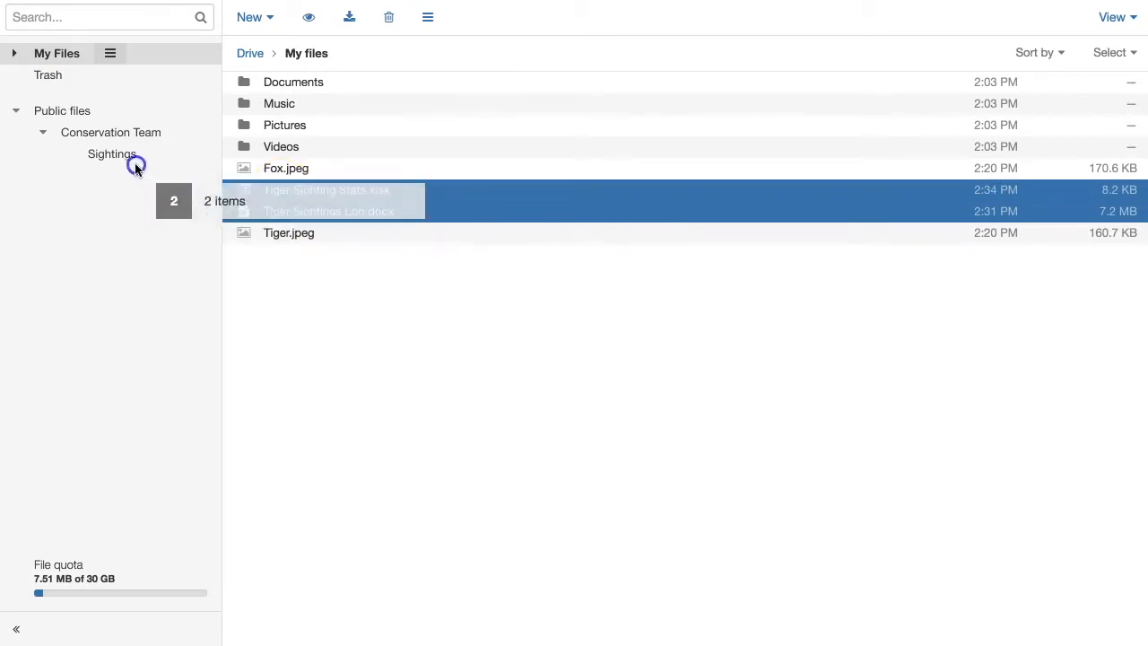
click(111, 153)
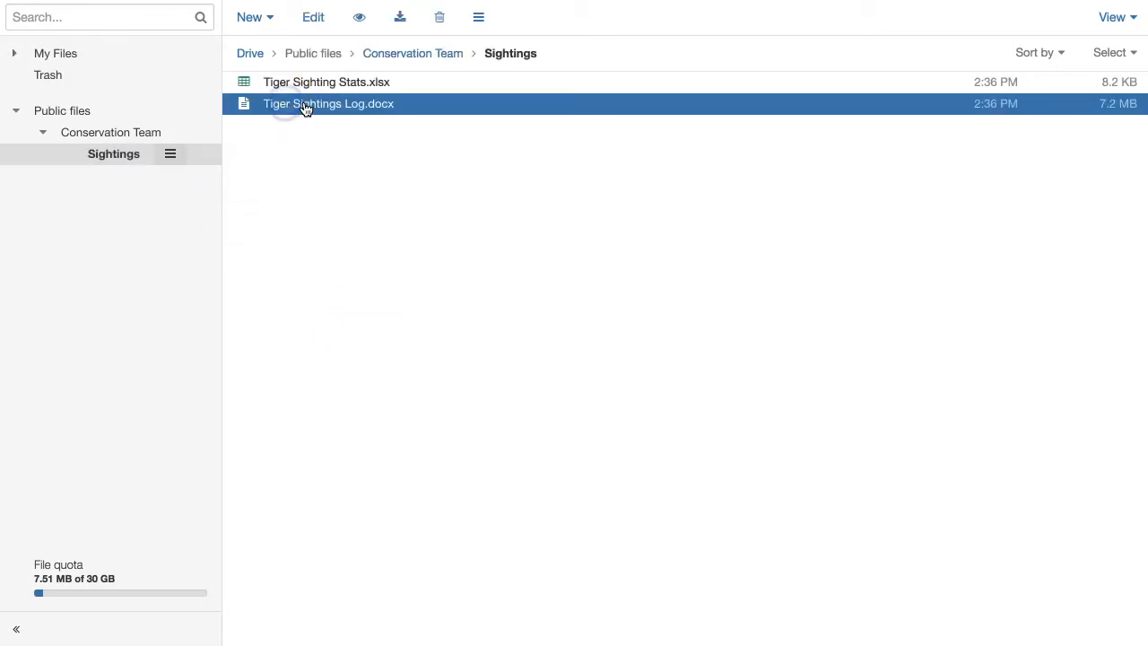
double_click(328, 103)
text(Thursday)
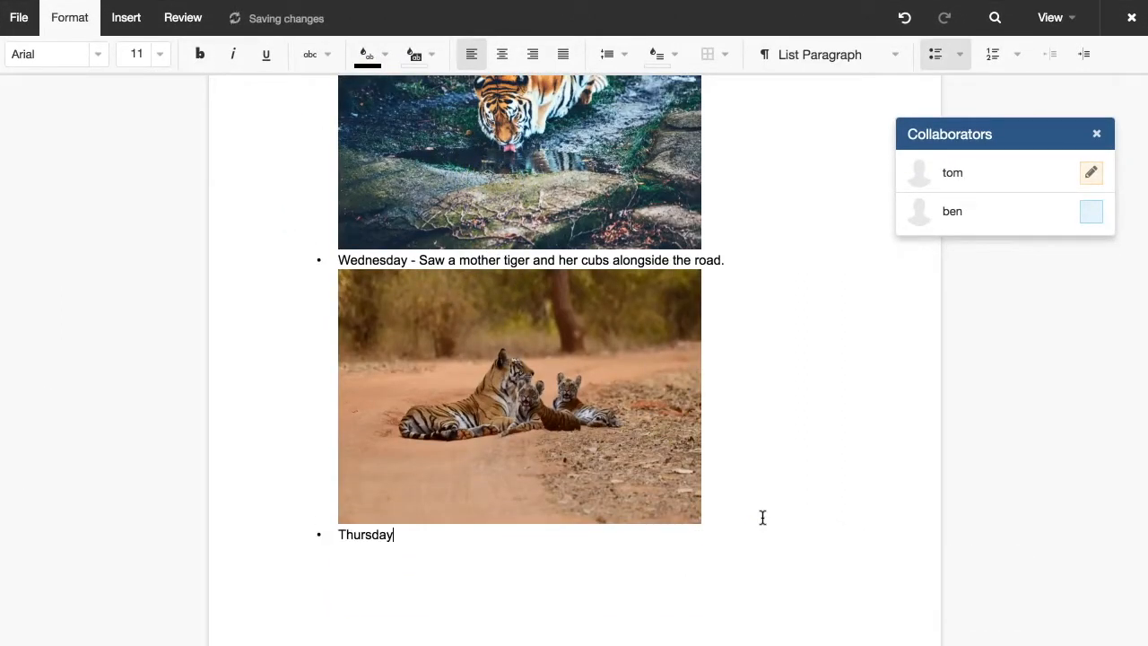
Comment on the Thursday bullet: 'I didn't see any Thursday...'
click(182, 17)
text( -)
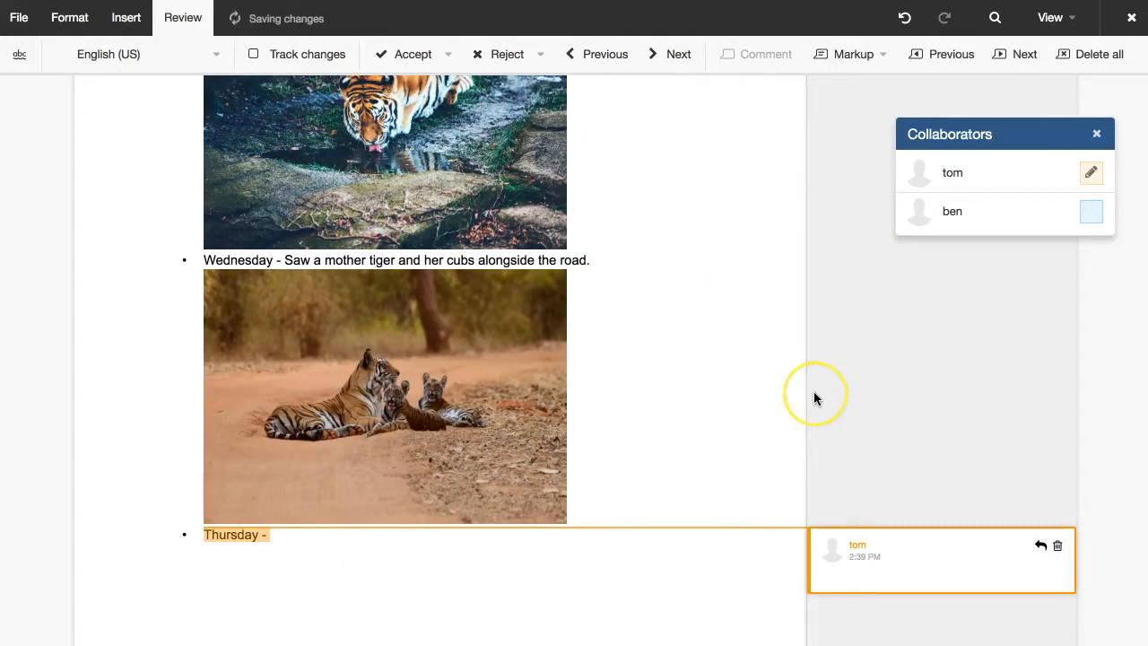
text(I didn't see any Thursday... Did you Ben?)
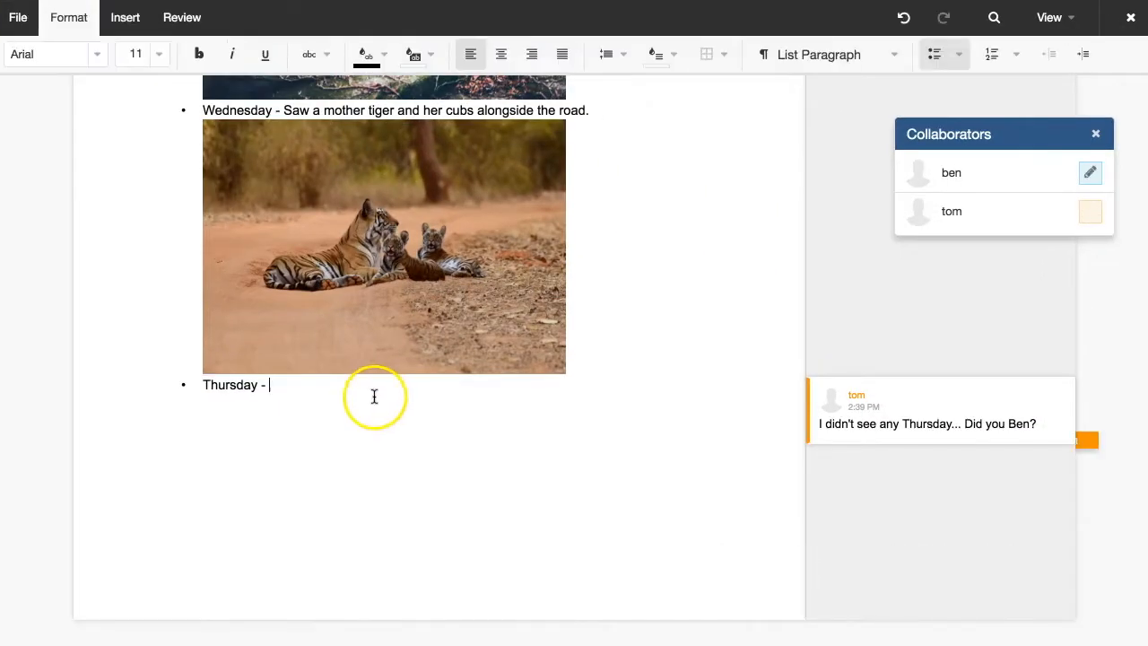
Extend the Thursday bullet with 'I spotted two tigers on Thursday'
text(I spotted two tigers on Thursday)
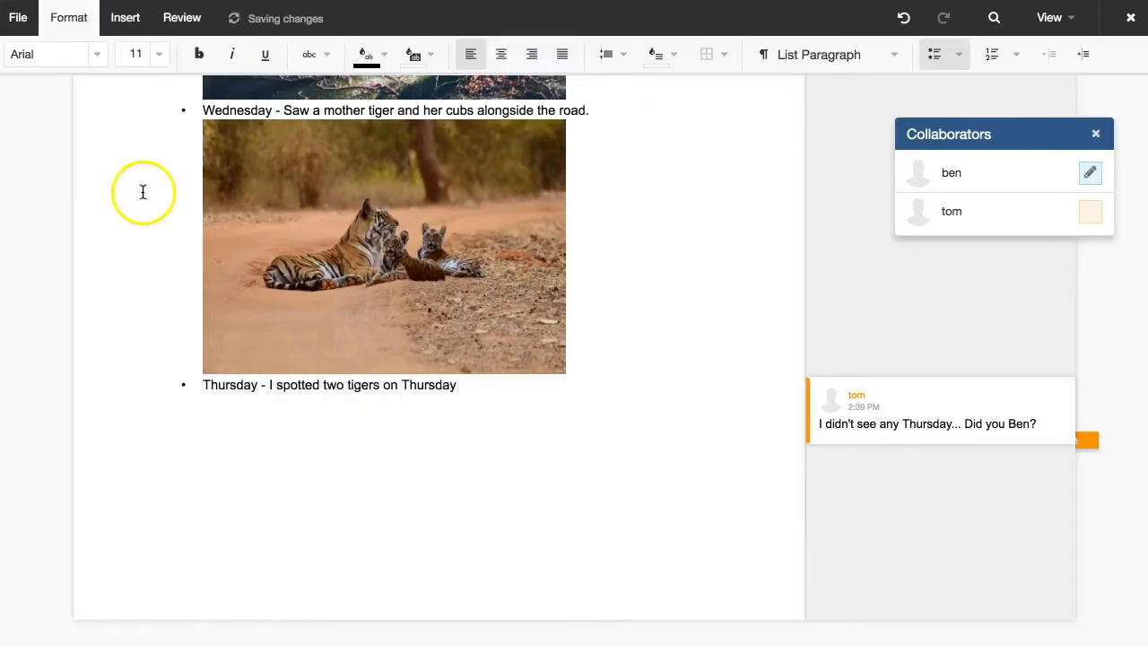